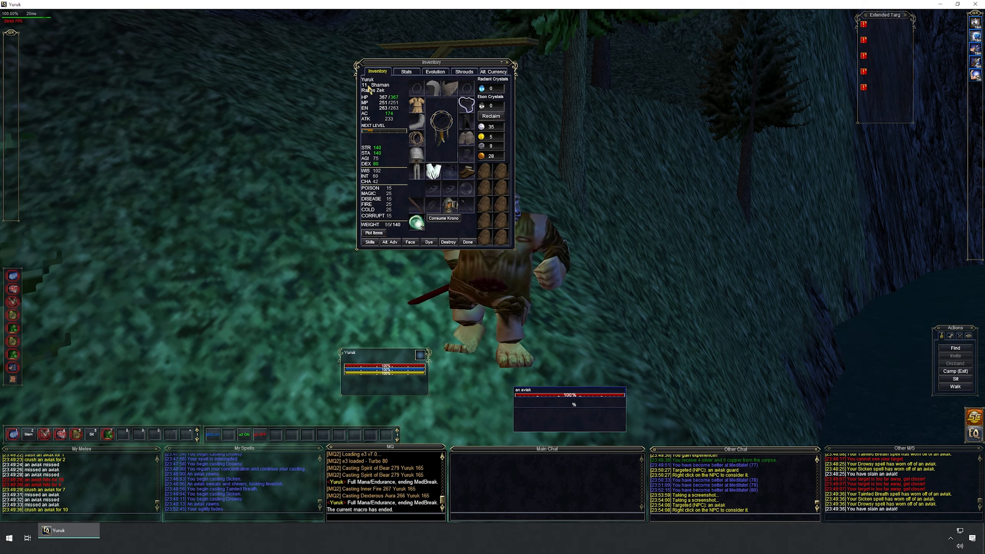
# Step: Put the inventory away and kill the targeted aviak with DoTs and melee
pyautogui.click(468, 242)
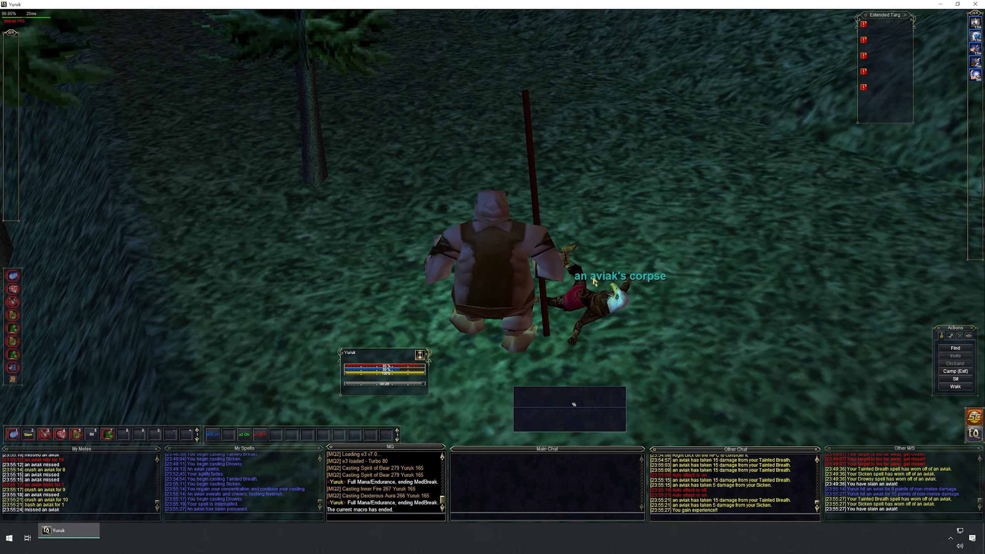
# Step: Loot everything from the aviak corpse, then wear the next aviak down to 30% with Drowsy and DoTs
pyautogui.rightClick(606, 300)
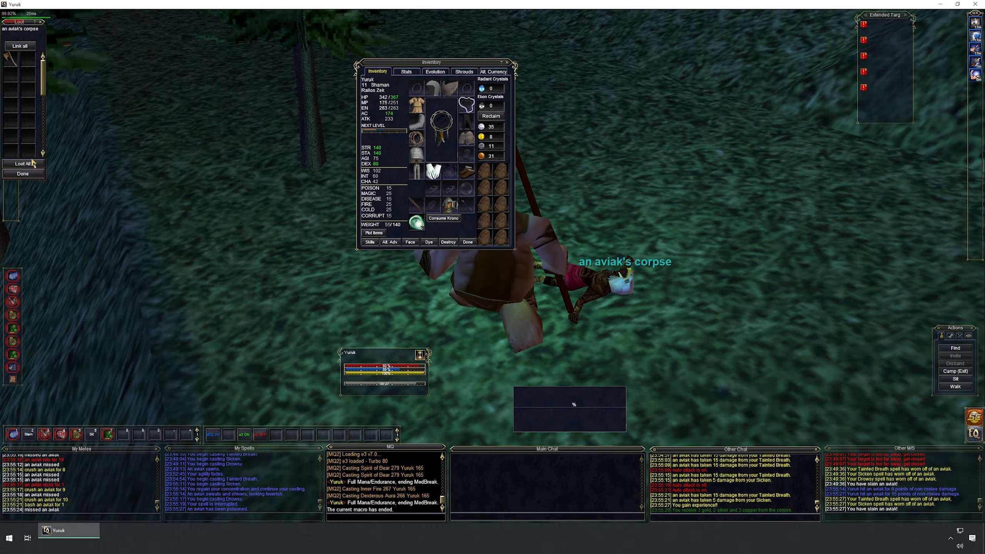
pyautogui.click(23, 163)
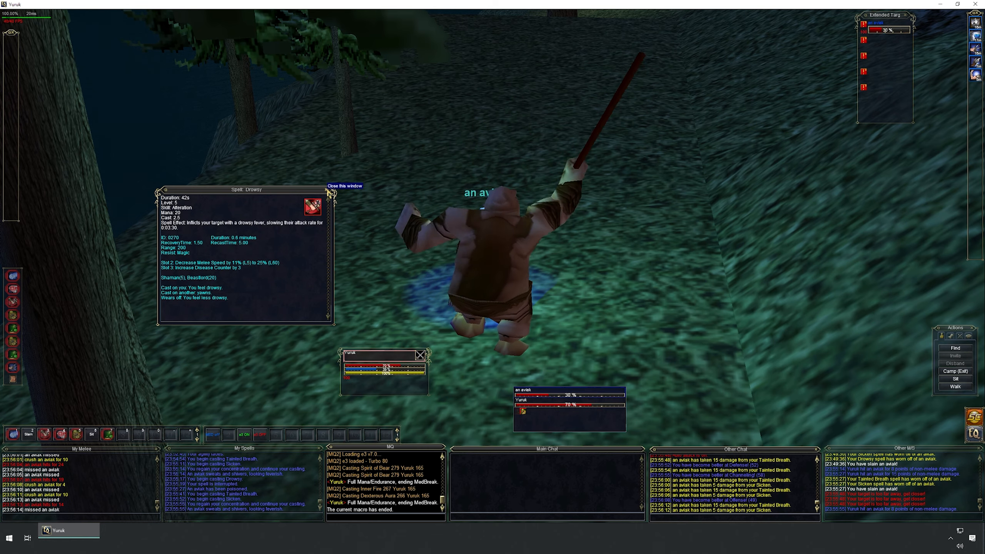
# Step: Dismiss the Drowsy spell details, finish the aviak, loot its coin and sit to recover mana
pyautogui.click(328, 189)
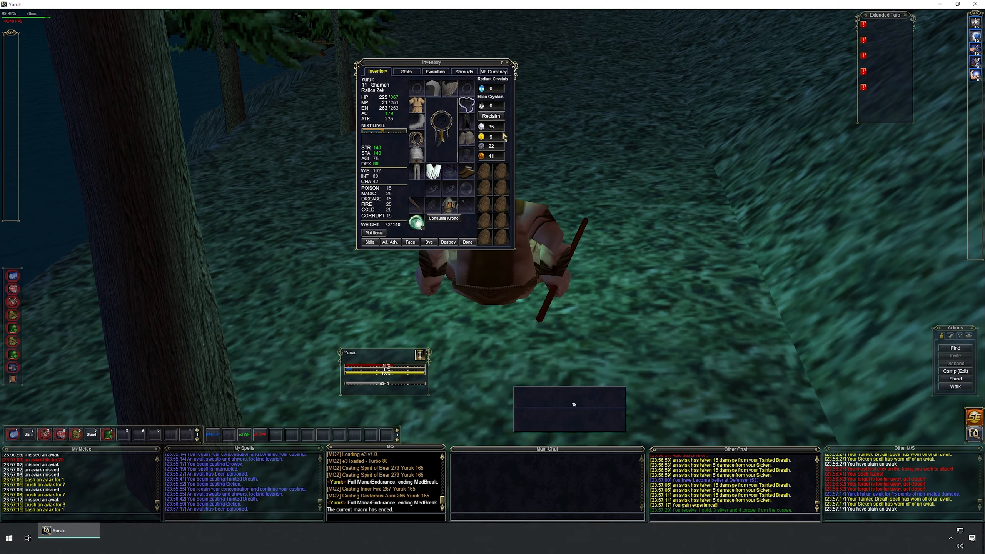
# Step: Close the inventory via Done while staying seated to regain mana
pyautogui.click(468, 242)
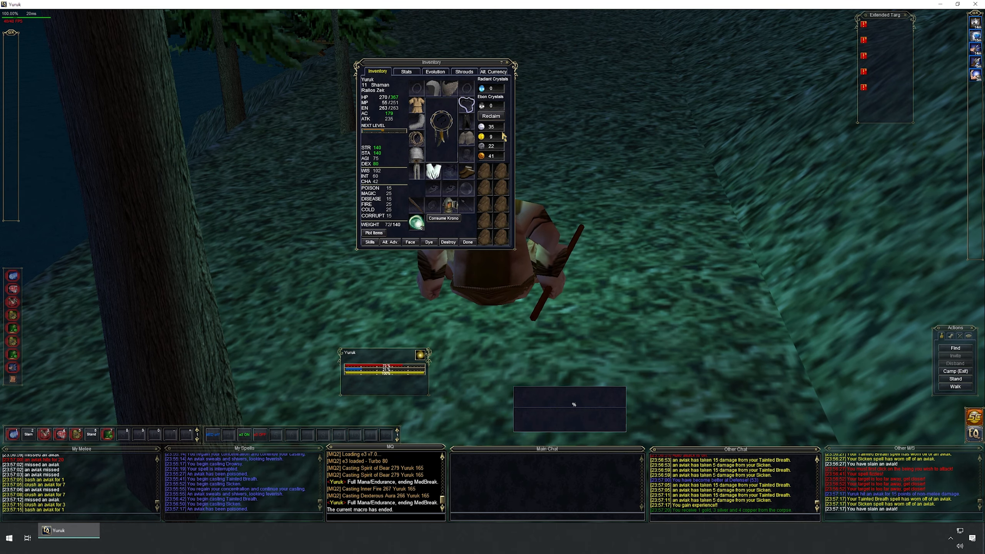
pyautogui.click(468, 242)
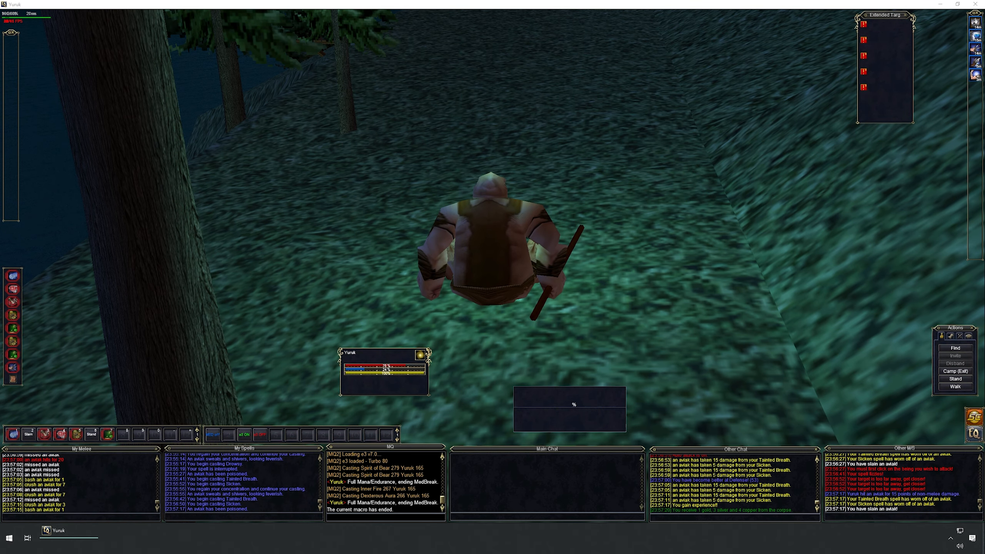
pyautogui.moveTo(674, 267)
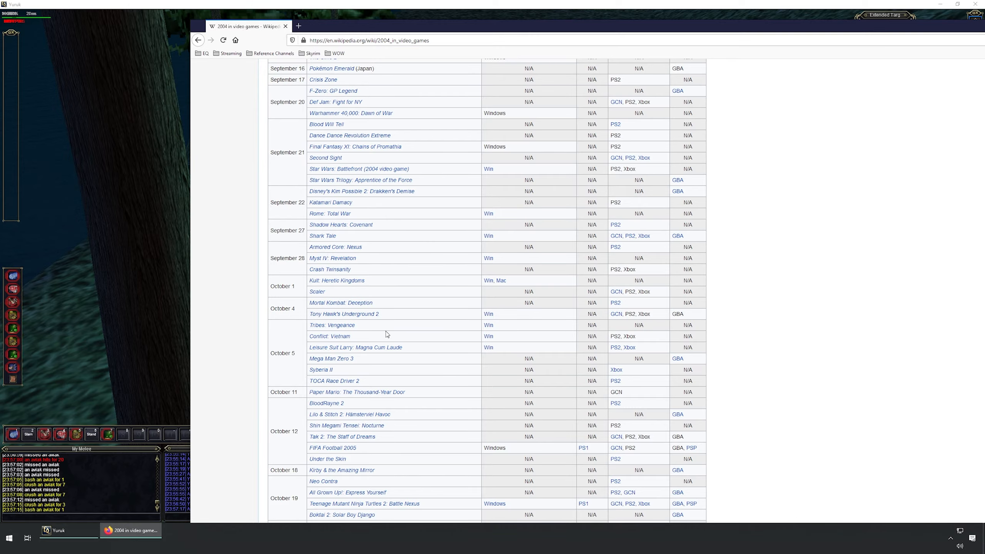
# Step: Find 'world of war' on the 2004 in video games page and reach the November 23 World of Warcraft entry
pyautogui.scroll(-3)
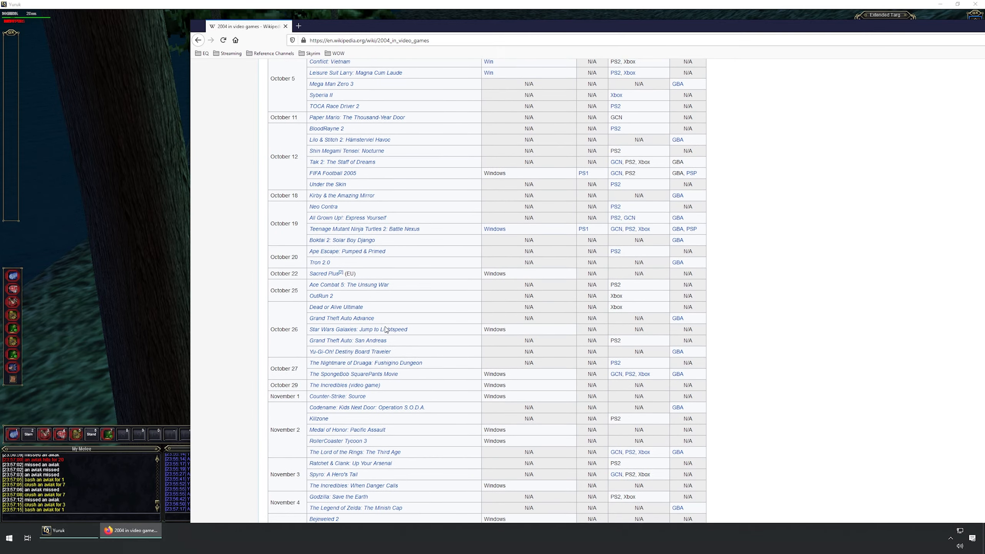
pyautogui.scroll(-3)
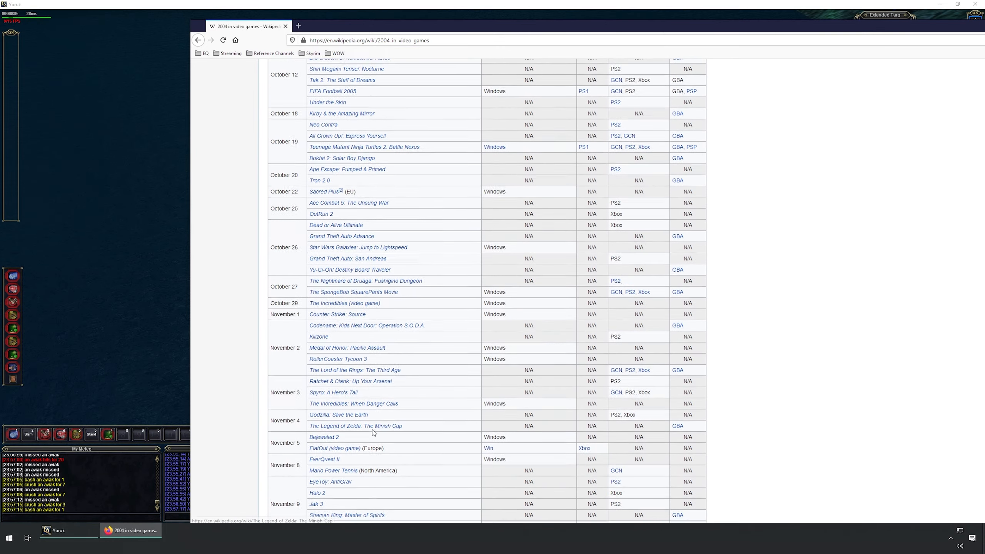
pyautogui.scroll(-3)
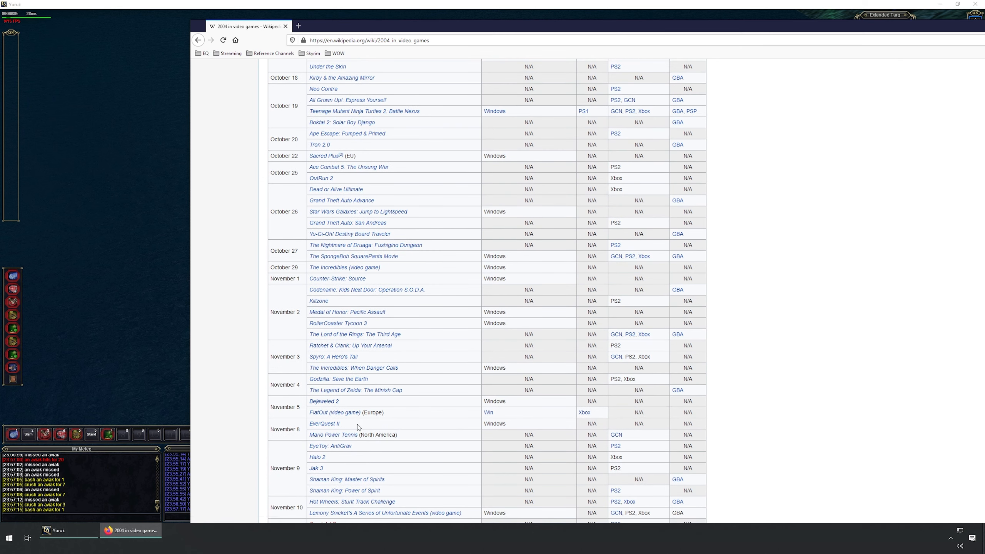
pyautogui.moveTo(425, 433)
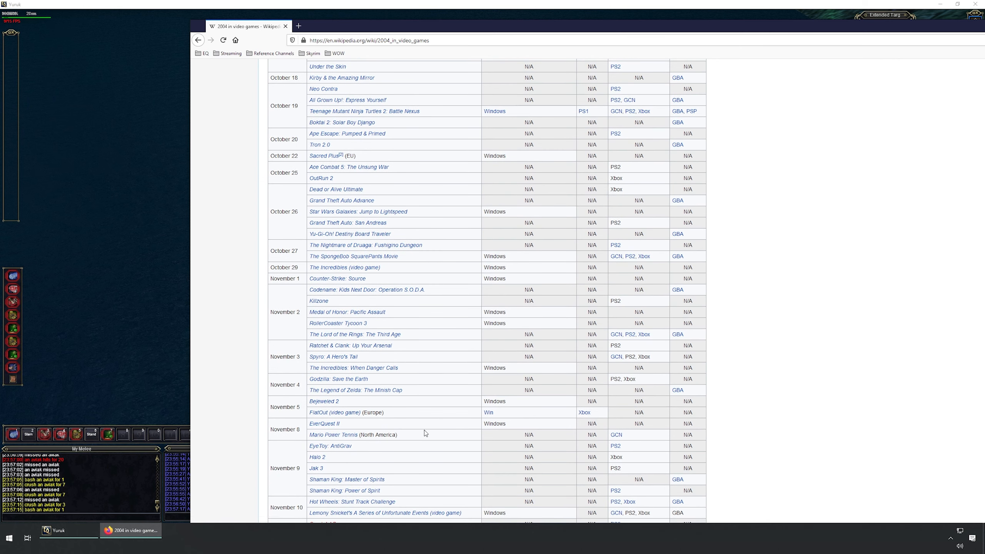
pyautogui.moveTo(336, 293)
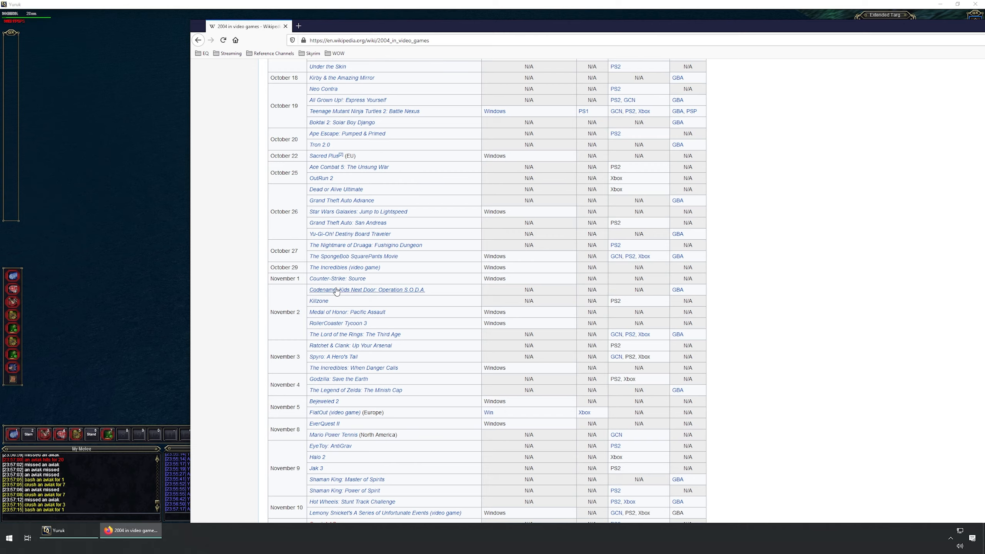
pyautogui.scroll(-3)
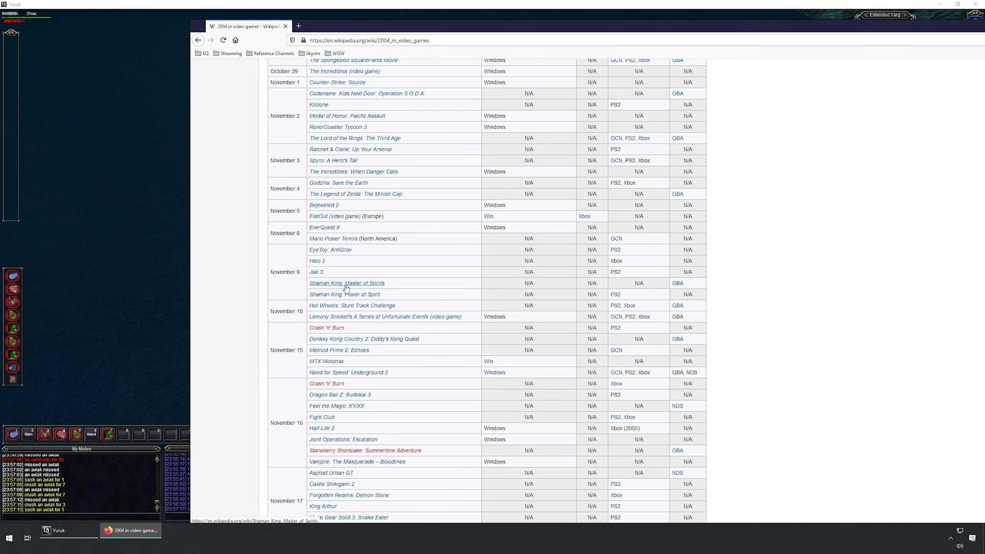
pyautogui.moveTo(280, 270)
pyautogui.write('world of war')
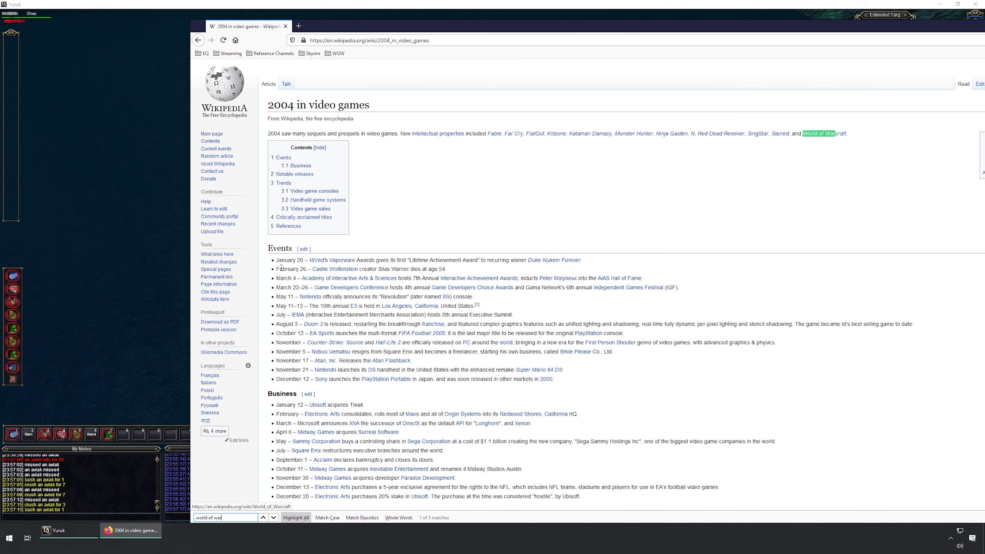
pyautogui.moveTo(814, 135)
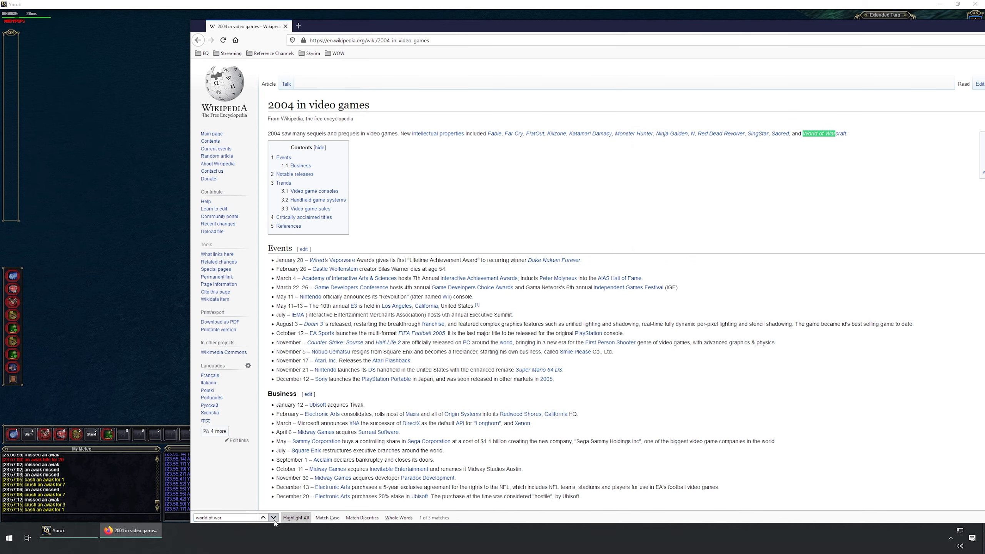
pyautogui.click(274, 517)
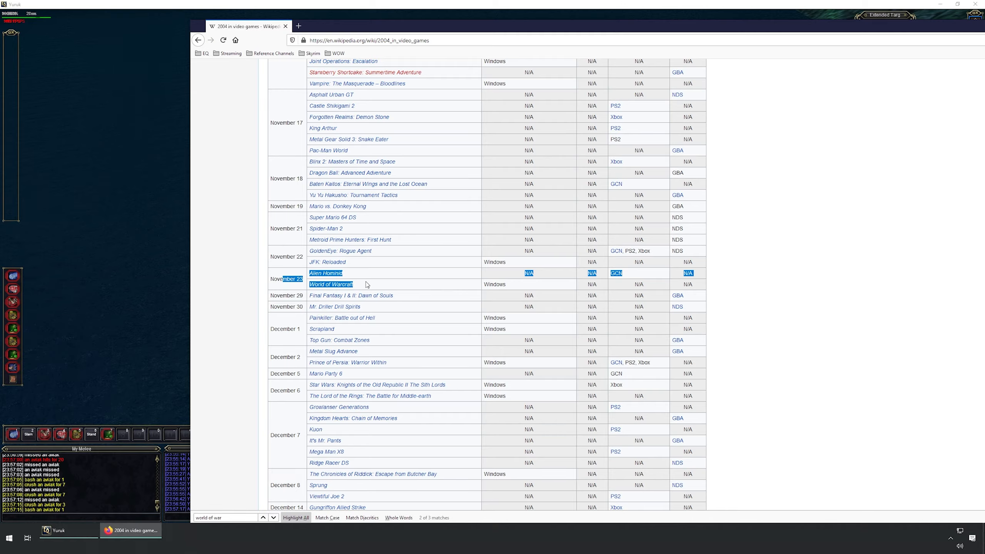
# Step: Browse the World of Warcraft article to Development and select the 2004 release year
pyautogui.click(331, 284)
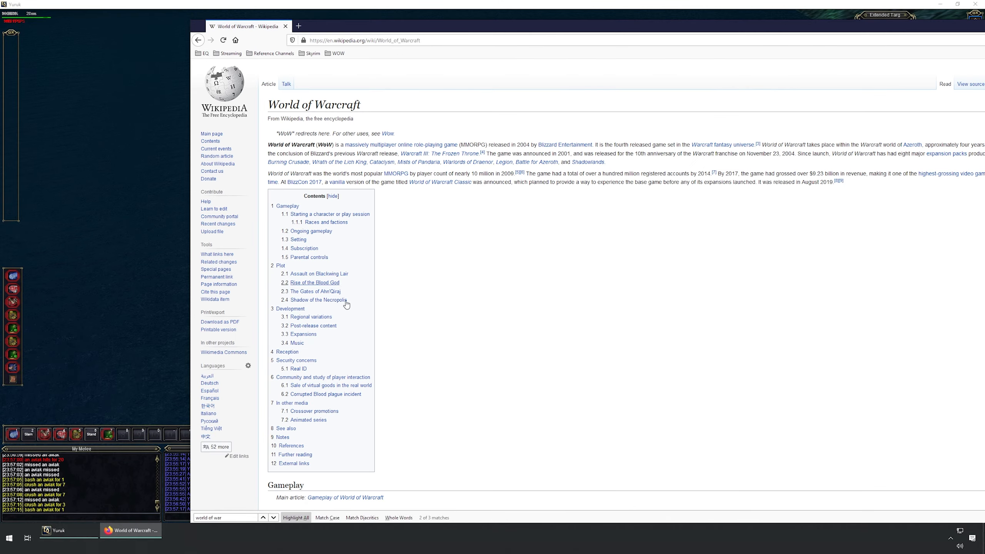
pyautogui.scroll(-3)
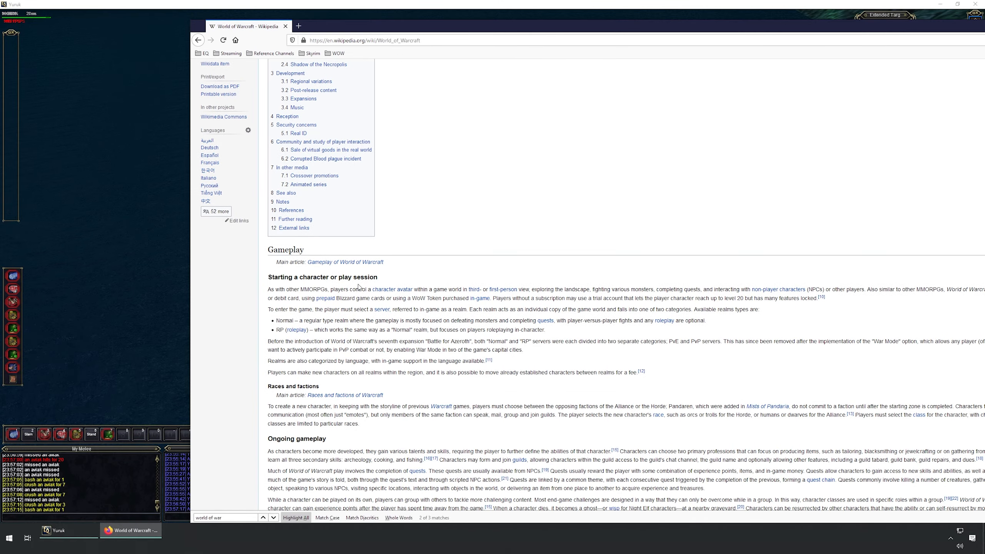
pyautogui.scroll(-3)
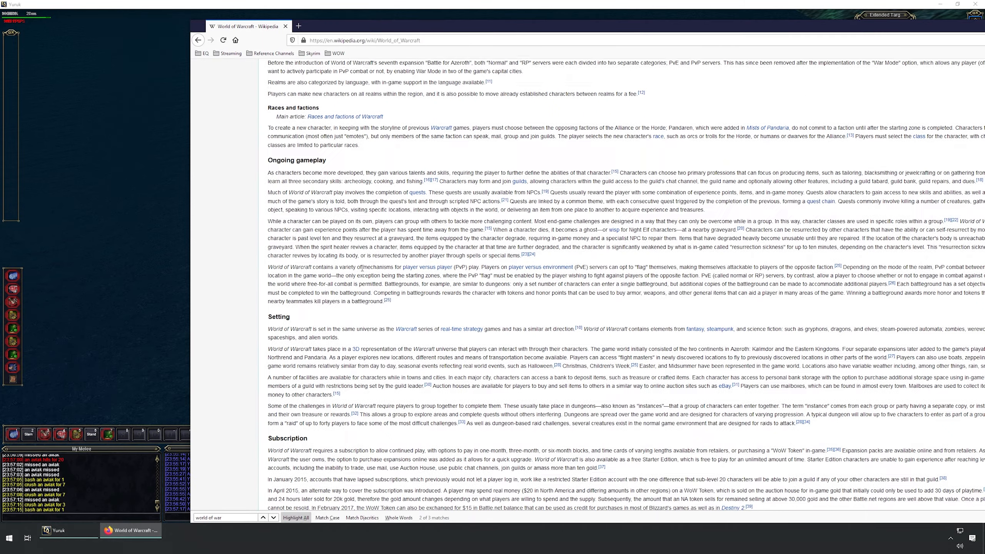
pyautogui.scroll(-3)
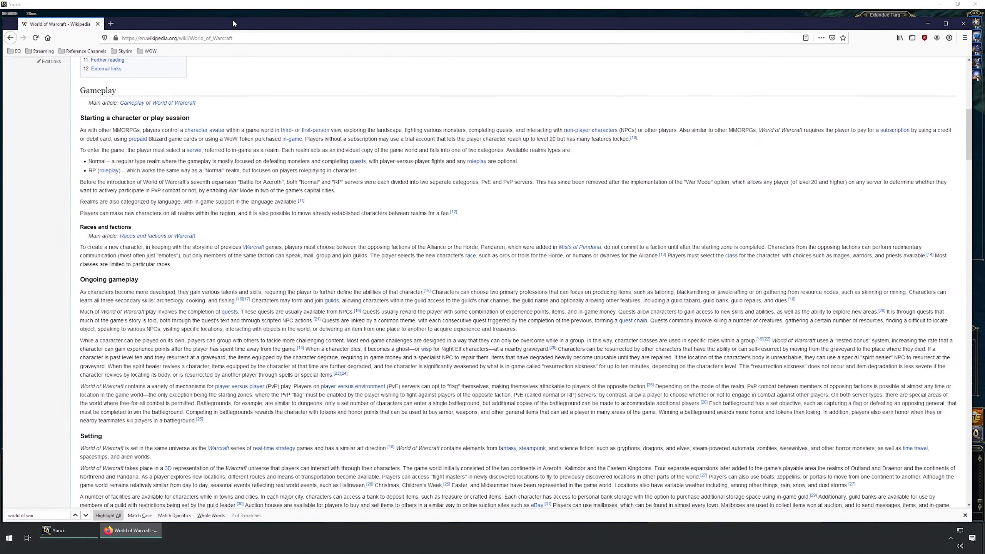
pyautogui.scroll(-3)
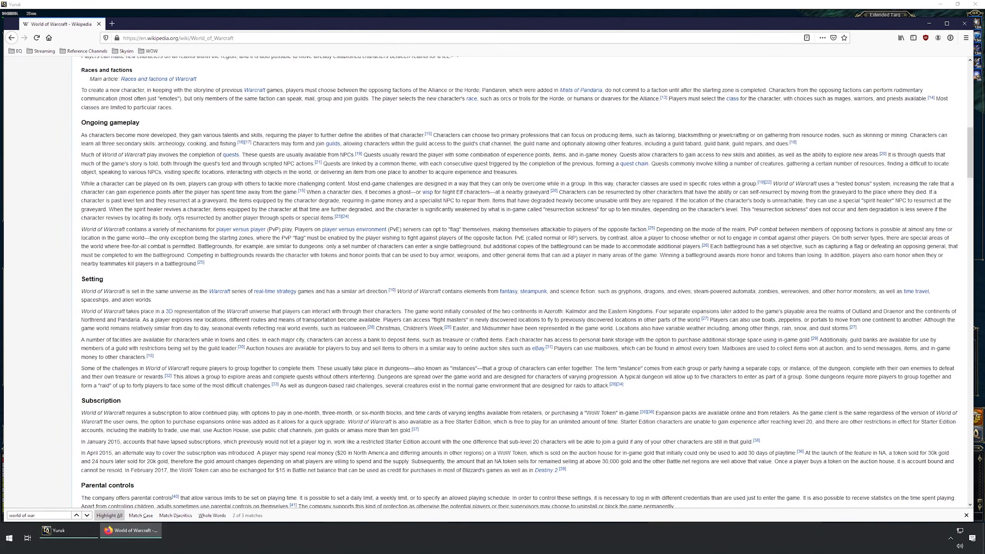
pyautogui.scroll(-3)
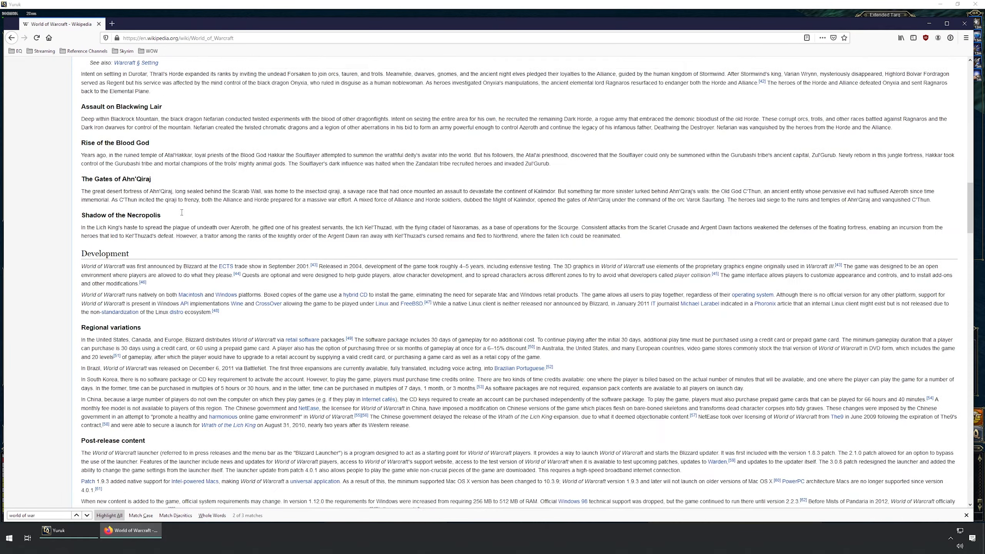
pyautogui.scroll(-3)
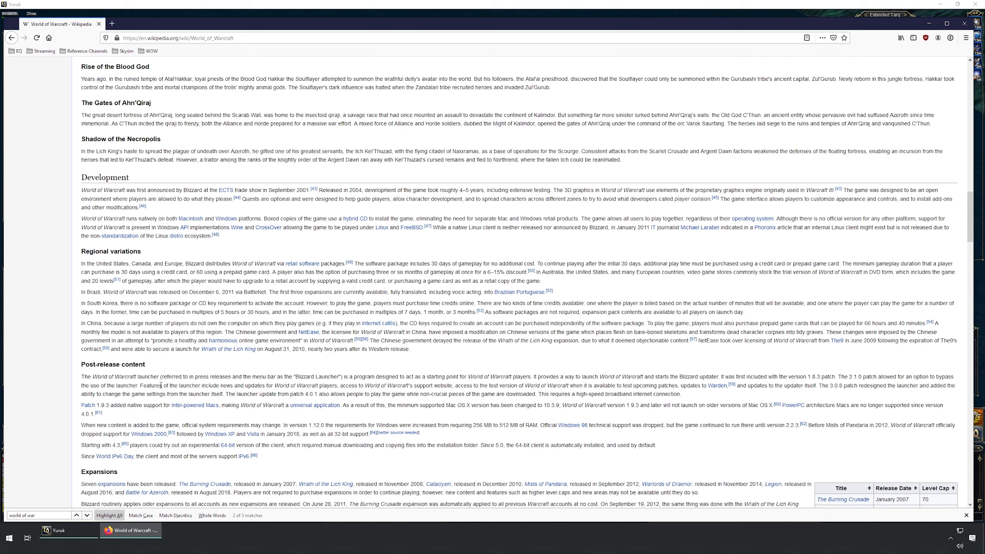
pyautogui.scroll(-3)
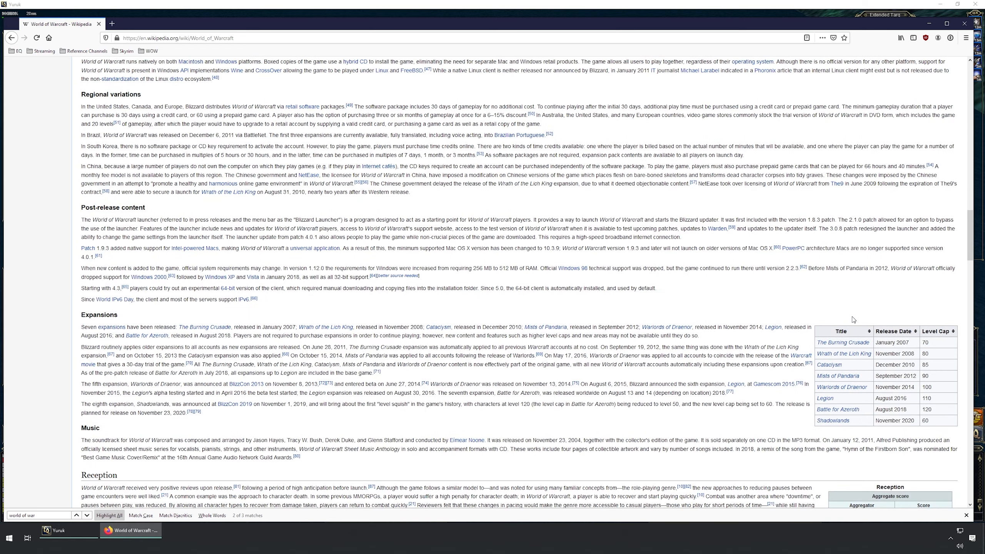
pyautogui.moveTo(904, 350)
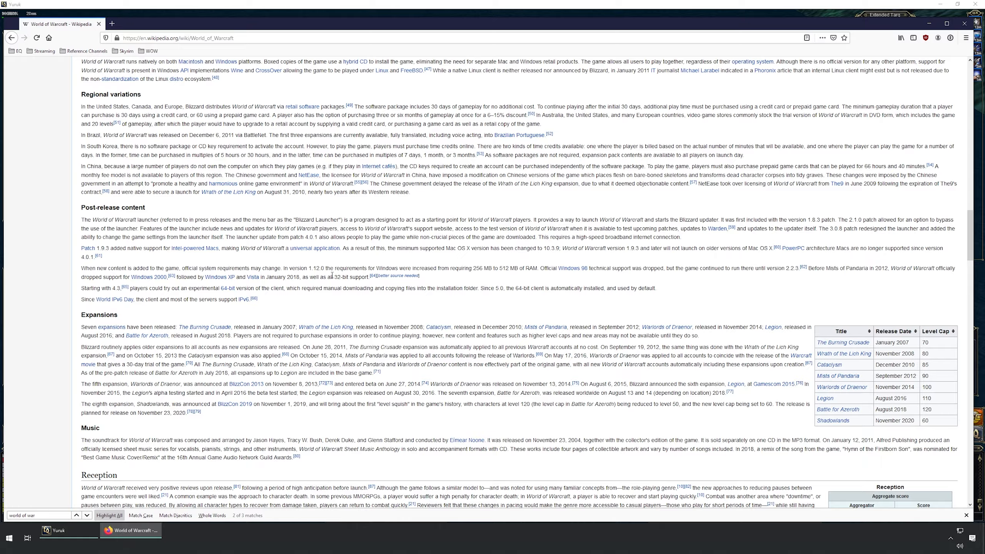
pyautogui.scroll(-3)
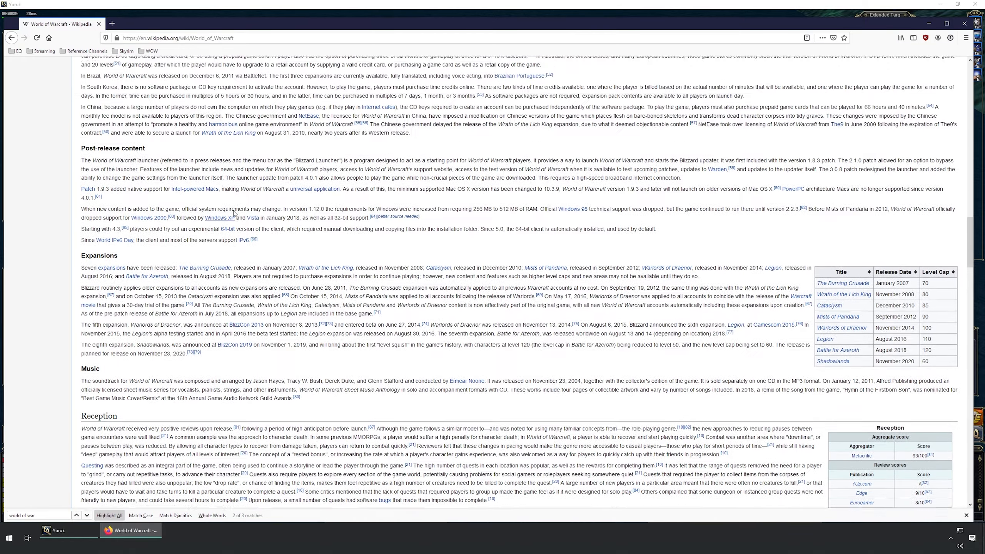
pyautogui.scroll(3)
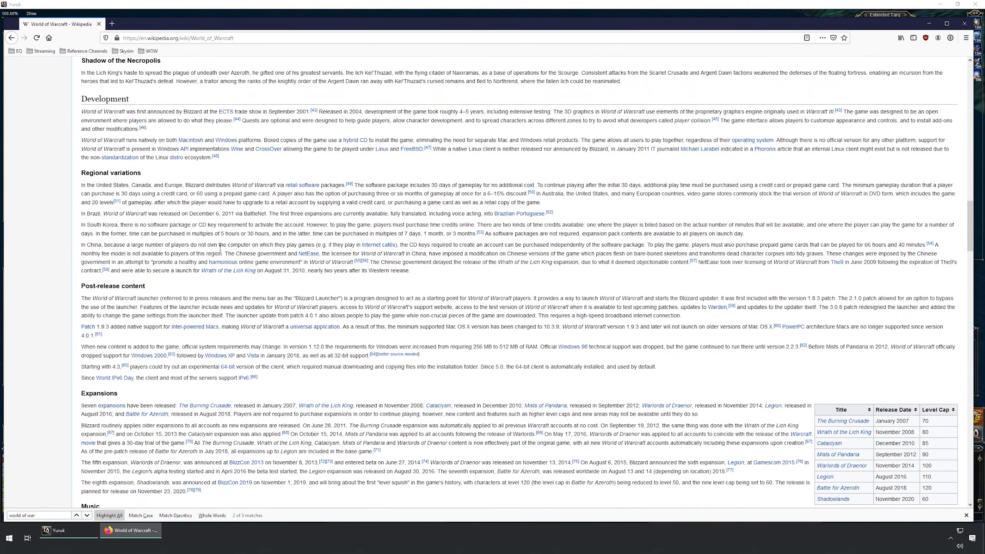
pyautogui.scroll(3)
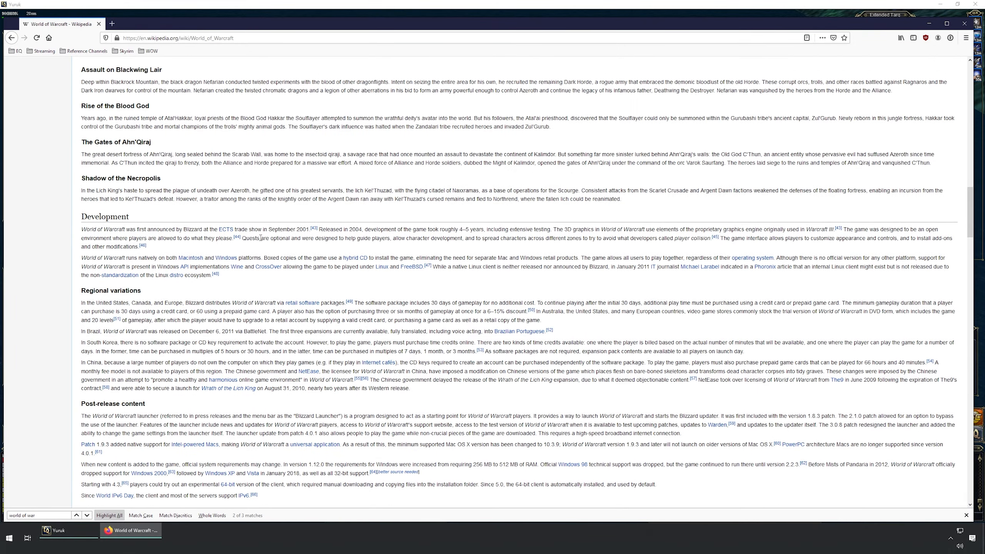
pyautogui.moveTo(348, 231)
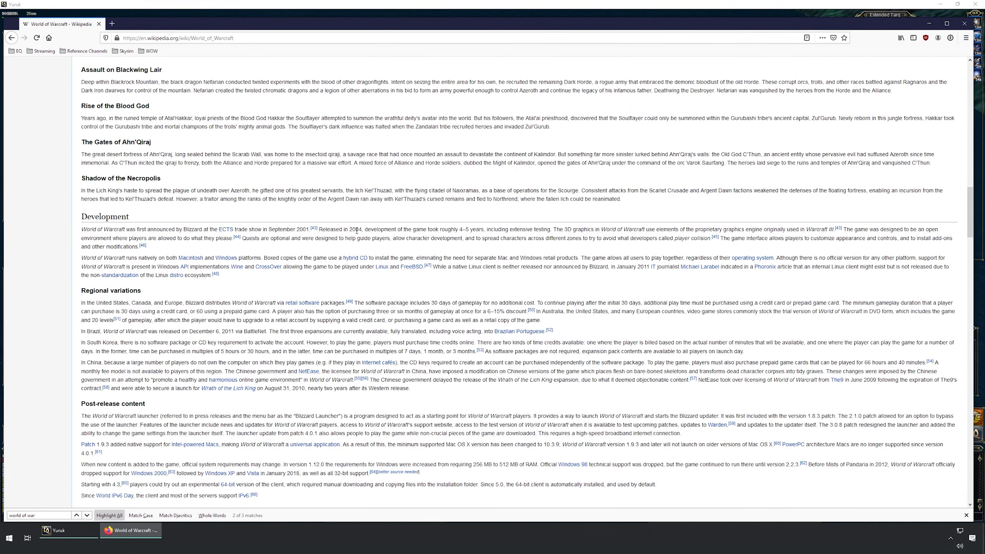
pyautogui.doubleClick(357, 229)
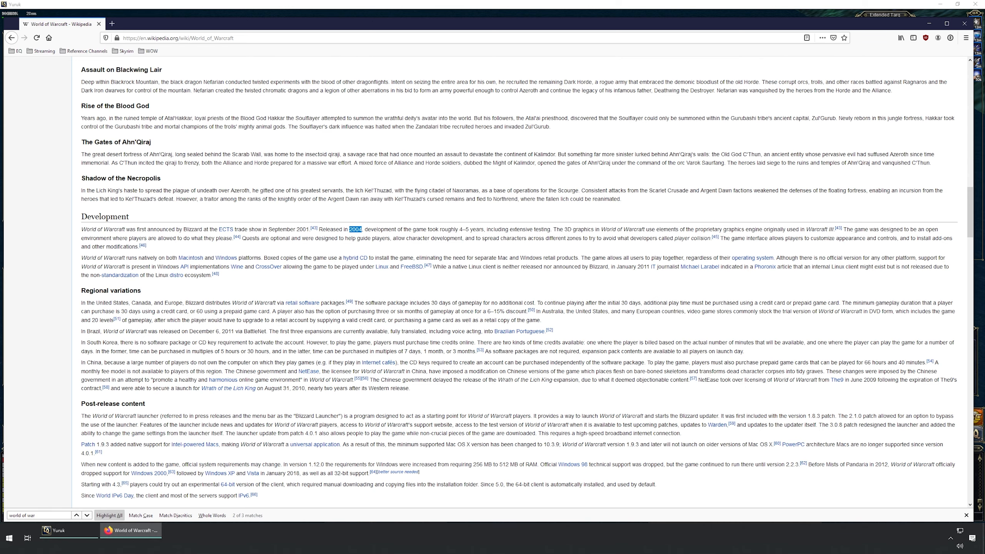
# Step: Search the selected 2004 to reach 2004 in video games and review the notable releases table for Gates of Discord
pyautogui.click(62, 530)
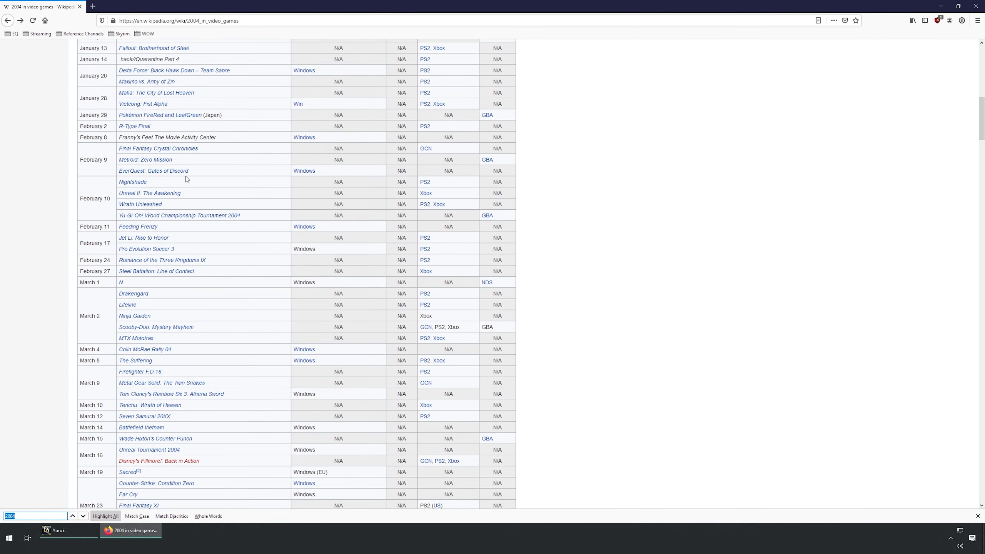
pyautogui.moveTo(133, 170)
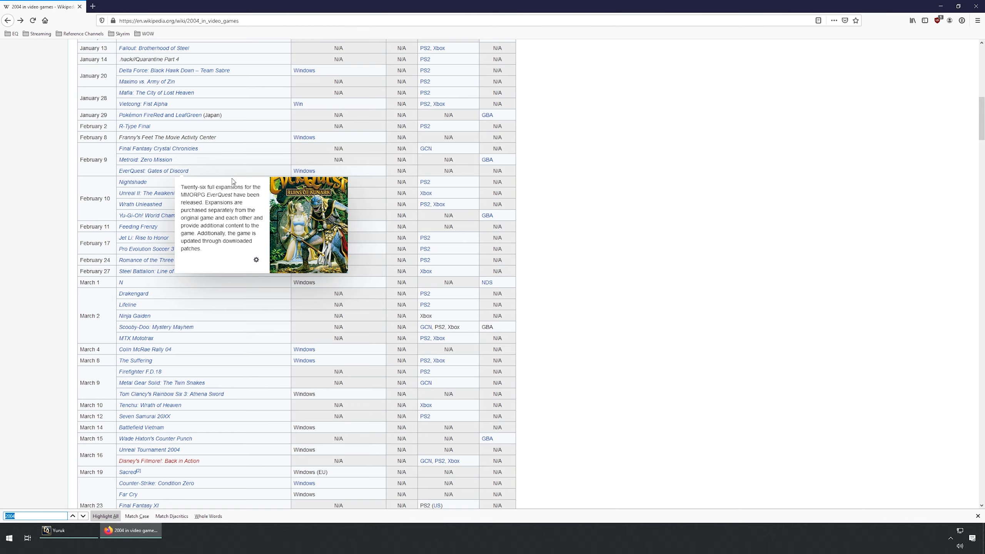
pyautogui.scroll(3)
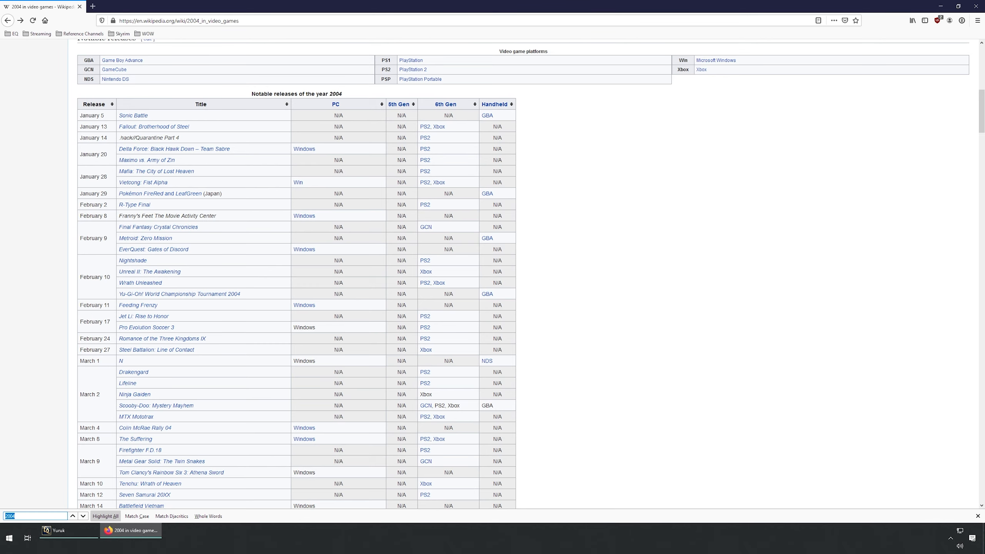
# Step: Switch back to the EverQuest window with the shaman's inventory open
pyautogui.click(57, 529)
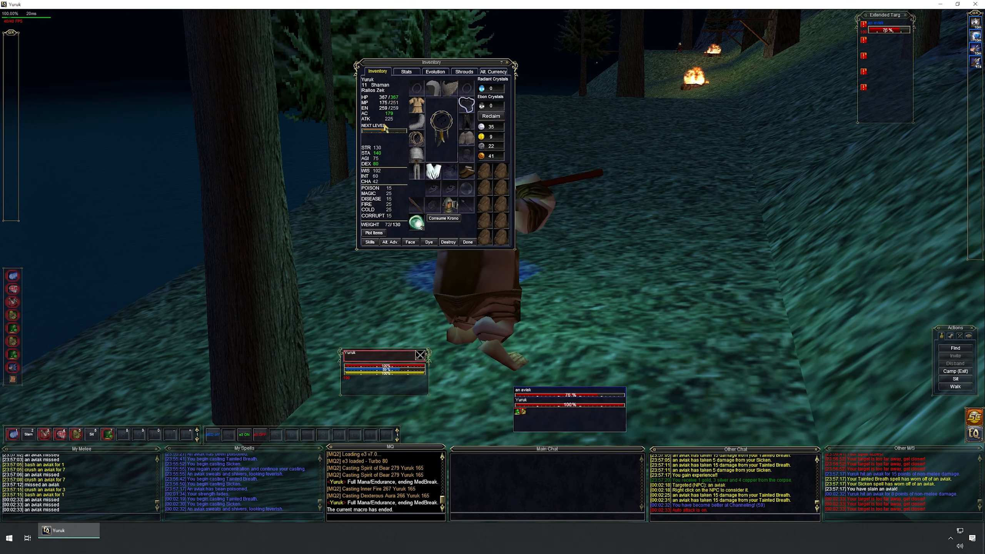
pyautogui.click(468, 241)
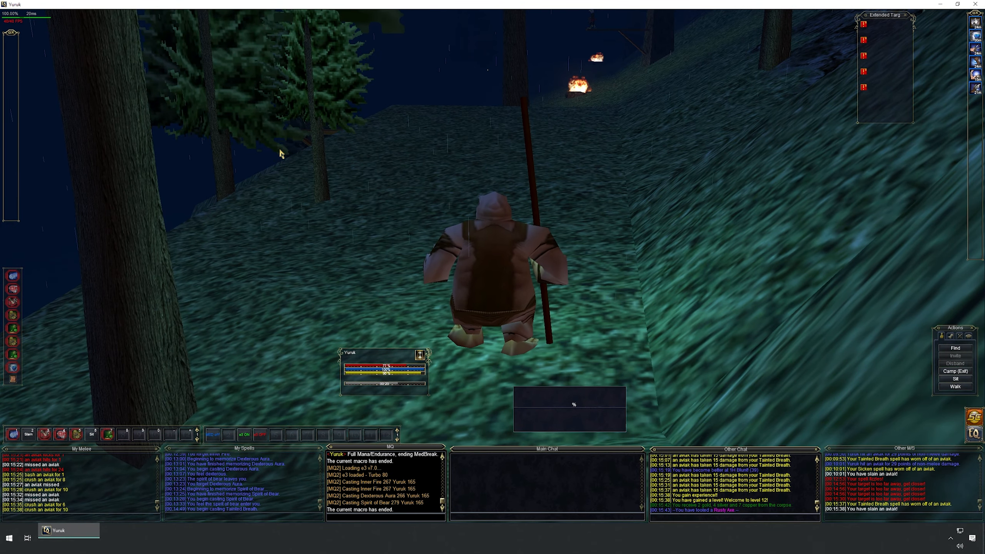
# Step: Run /mac scribe, memorize Spirit of Wolf from the spellbook and save the lineup as spell set 'main'
pyautogui.write('/mac scribe')
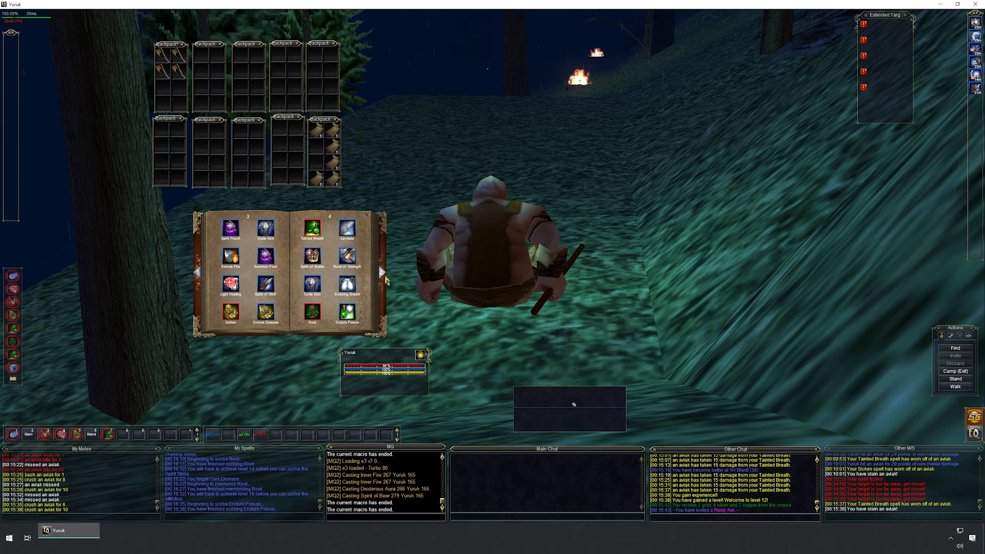
pyautogui.click(381, 273)
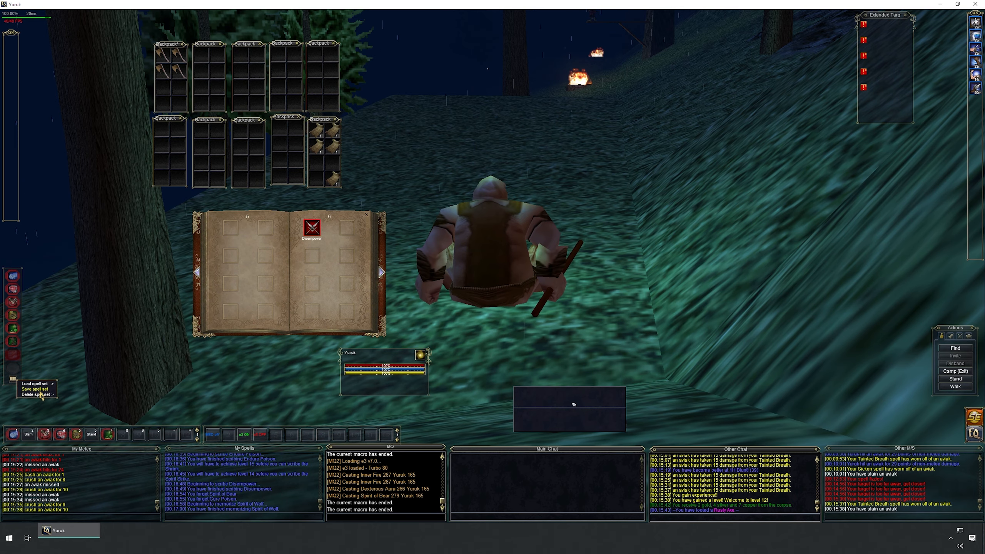
pyautogui.click(36, 388)
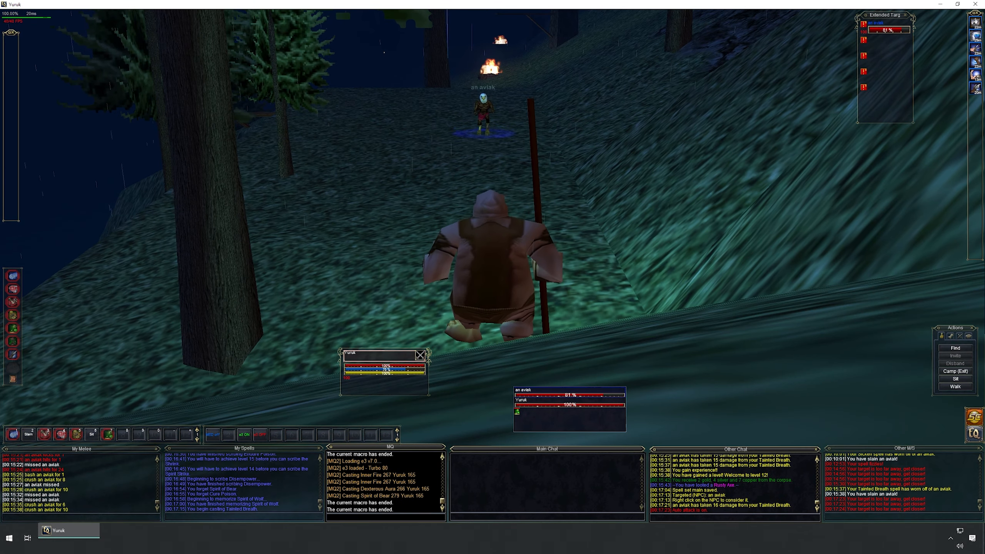
# Step: Target an aviak, afflict it with Tainted Breath and root it in place
pyautogui.click(13, 342)
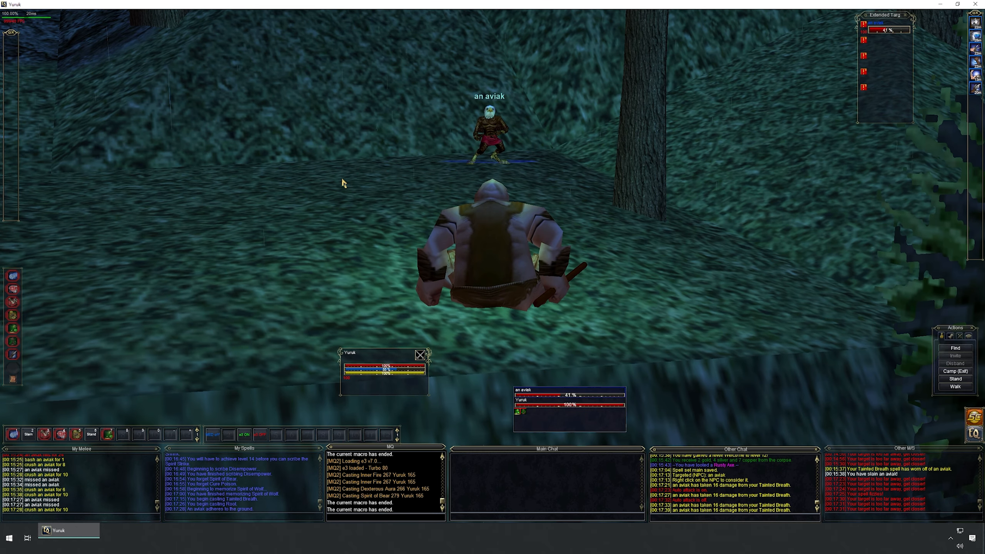
pyautogui.moveTo(312, 297)
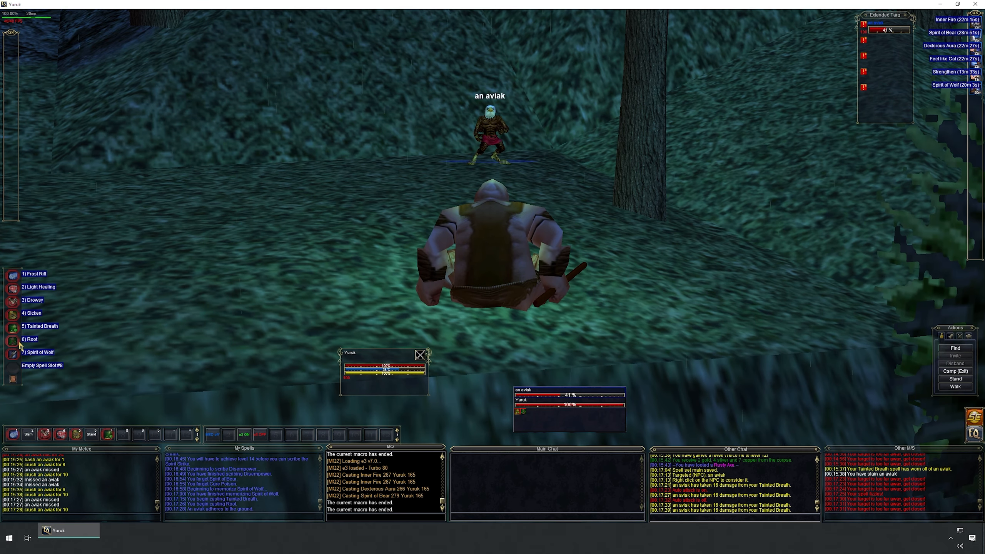
pyautogui.moveTo(11, 338)
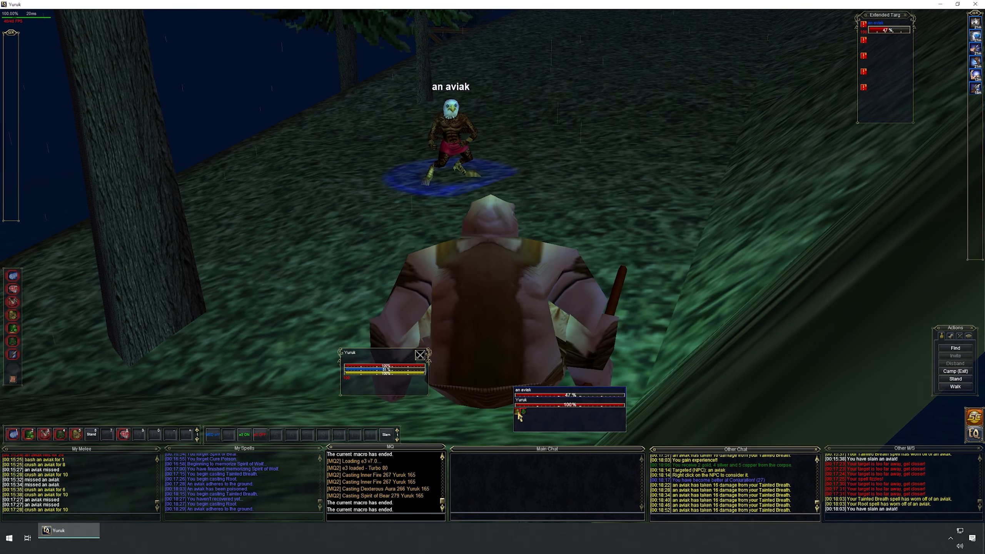
pyautogui.moveTo(557, 423)
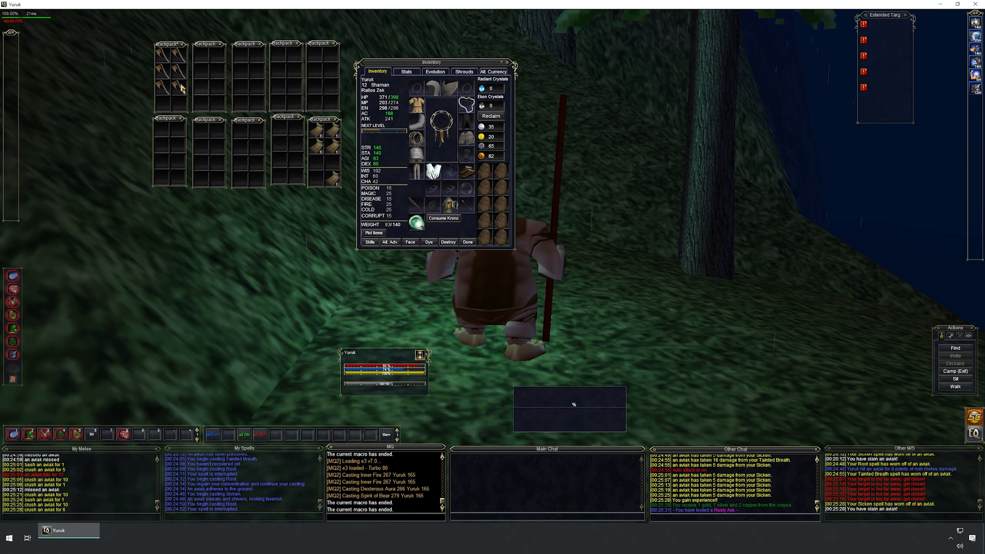
# Step: Review the shaman's equipment, stats and Next Level experience bar in the Inventory window
pyautogui.click(468, 242)
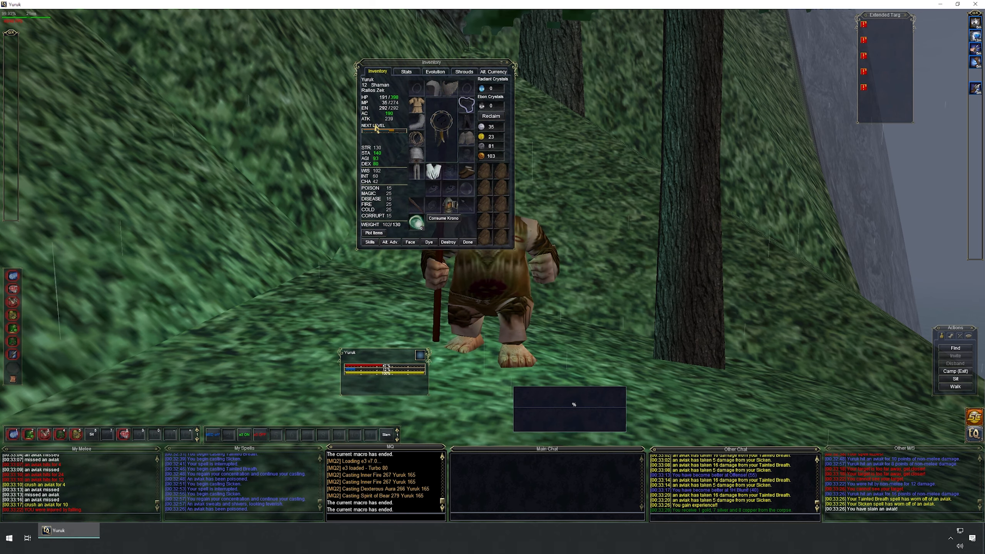
pyautogui.click(467, 242)
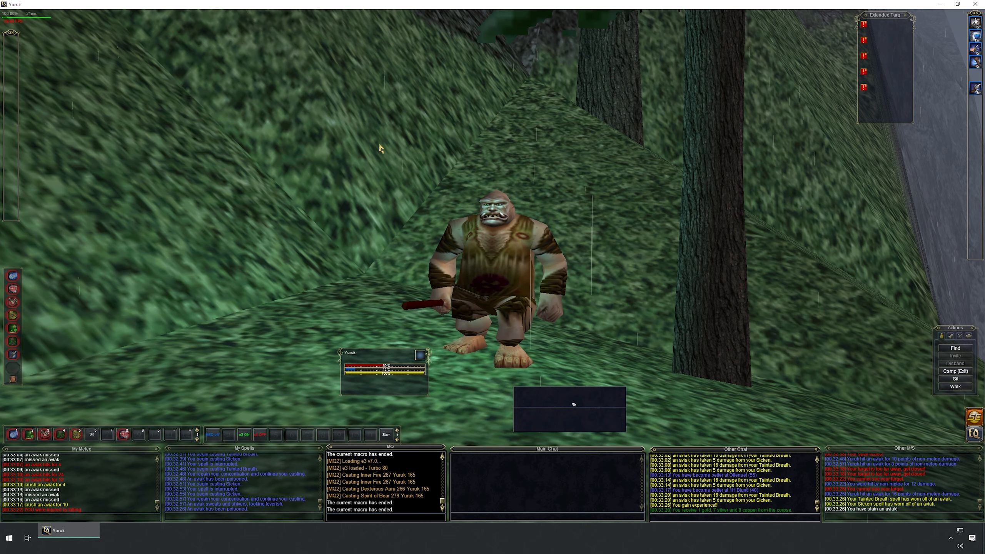
pyautogui.moveTo(410, 155)
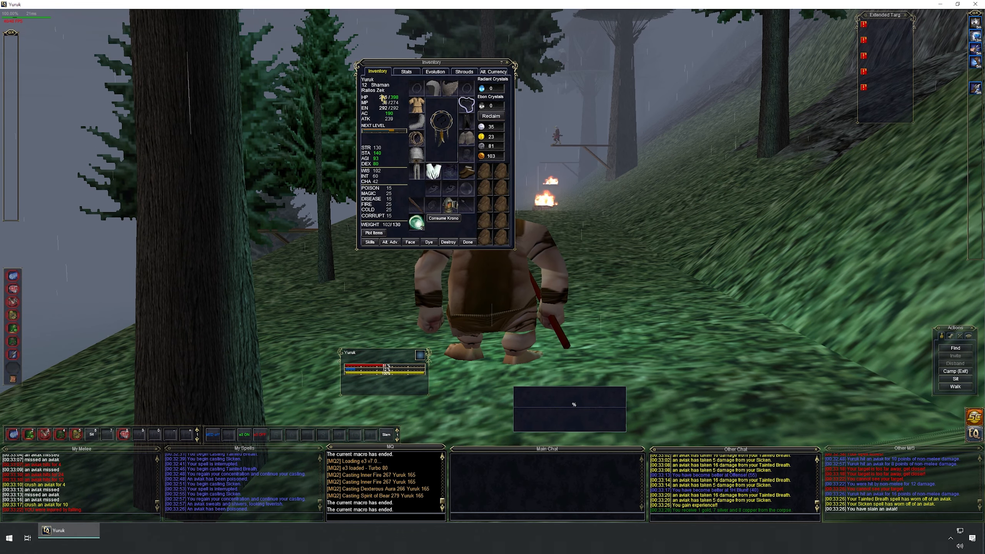
pyautogui.click(468, 241)
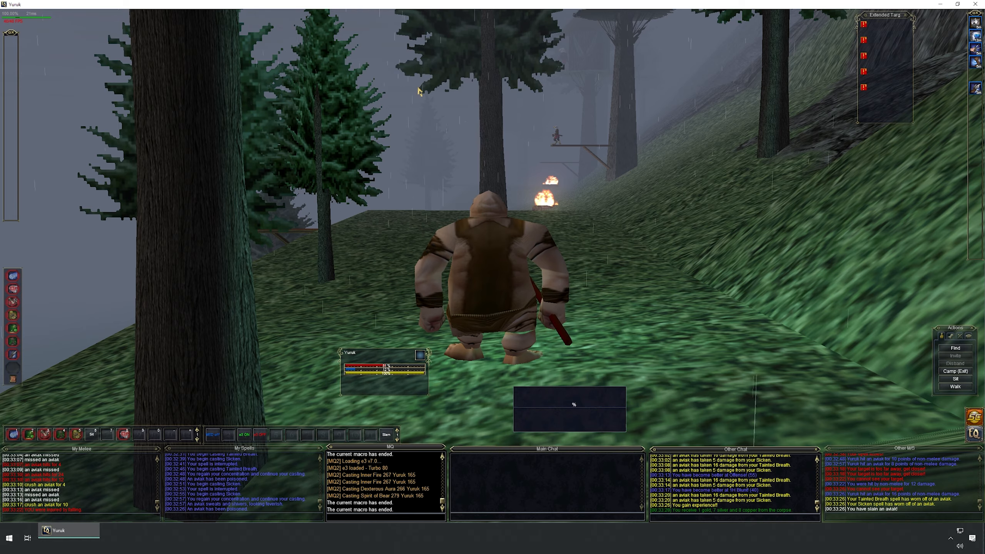